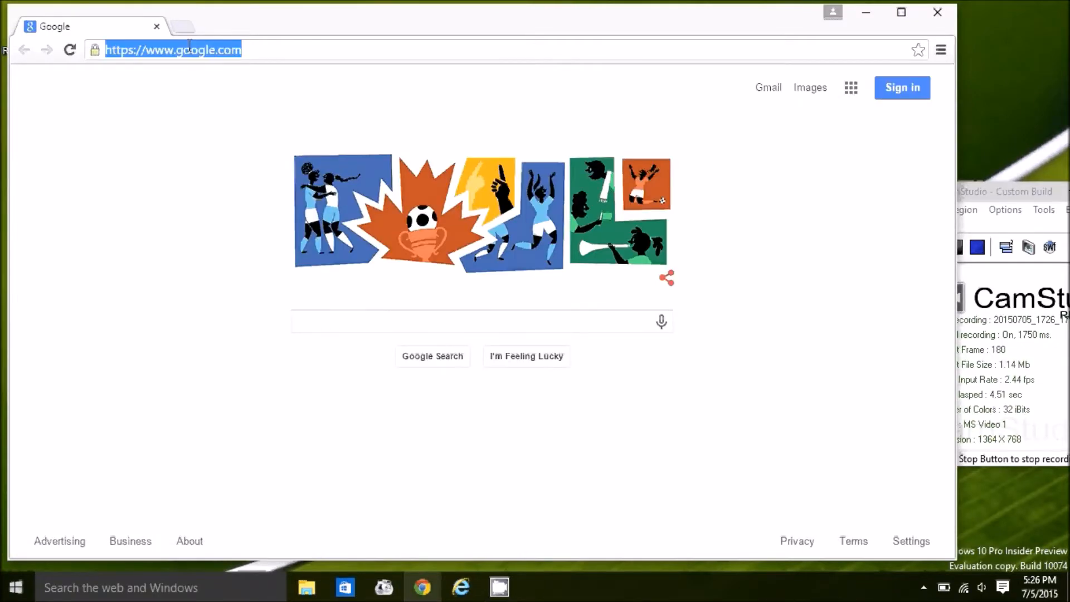
- Navigate to HKEY_CURRENT_USER > Control Panel > Desktop > WindowMetrics and select its ScrollWidth value
{"action": "type", "text": "yahoo.com"}
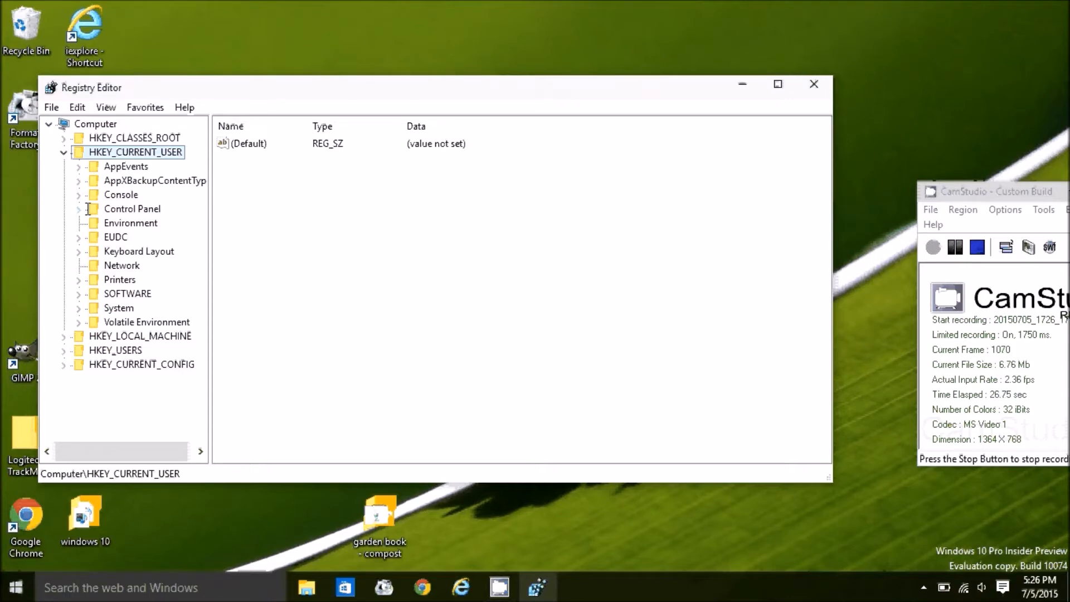
{"action": "left_click", "coordinate": [78, 208]}
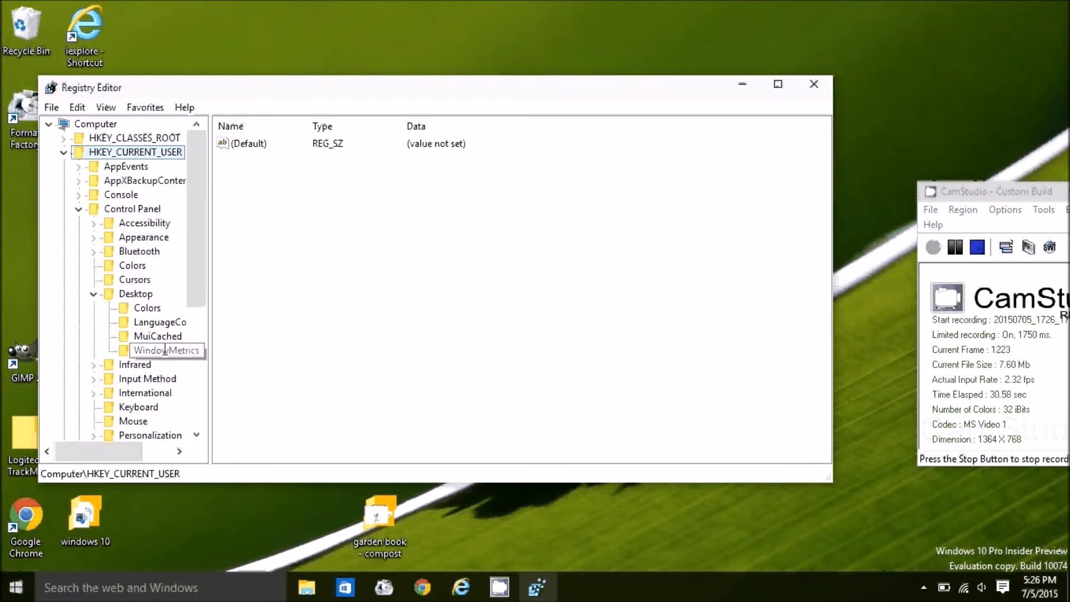
{"action": "left_click", "coordinate": [166, 350]}
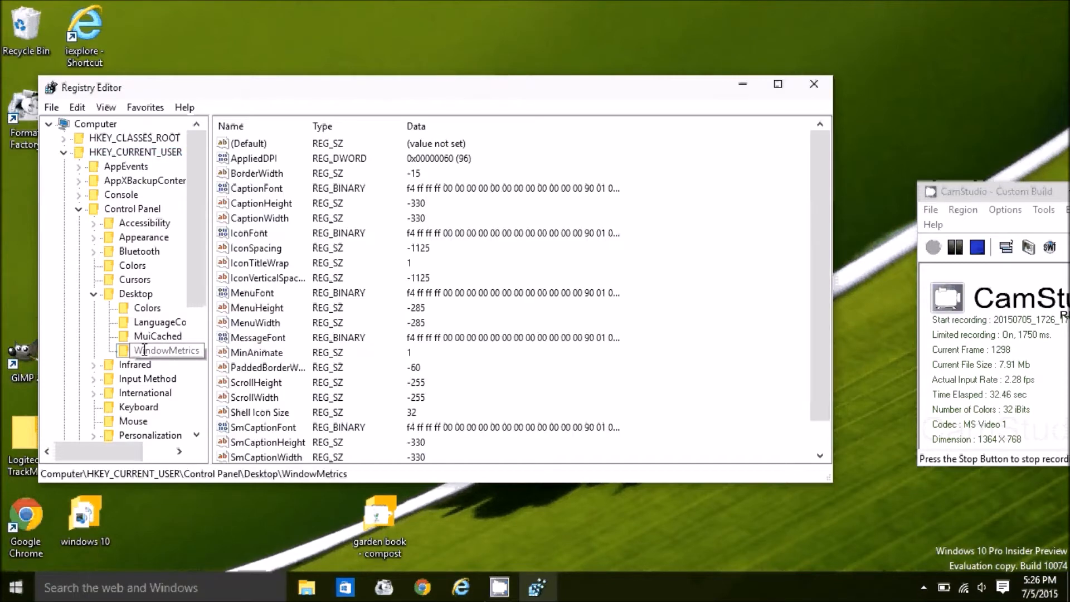
{"action": "left_click", "coordinate": [254, 397]}
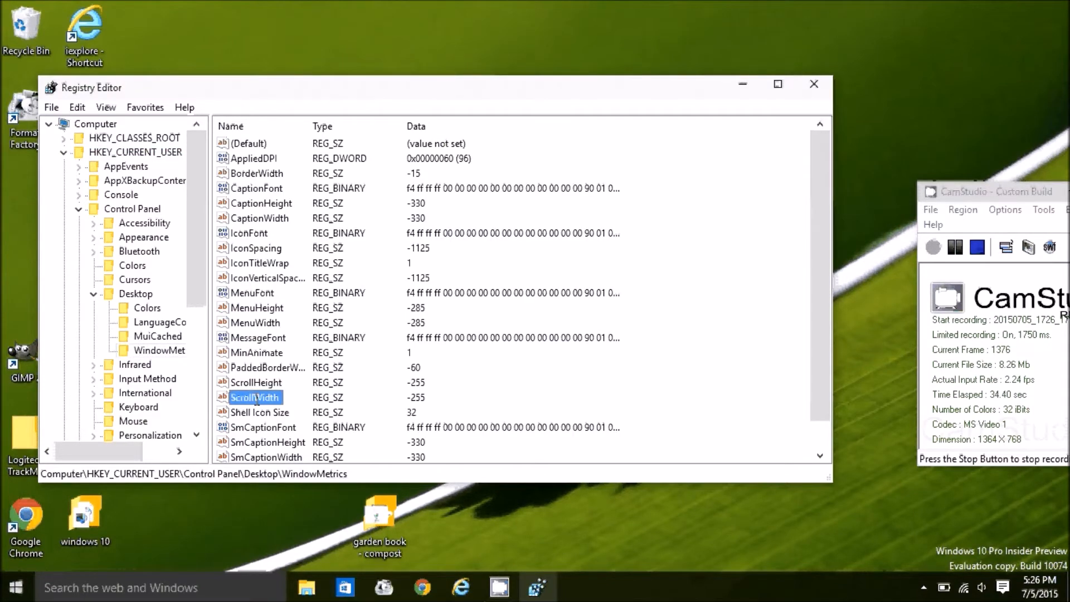
- Set ScrollWidth's value data from -255 to -600 and close Registry Editor
{"action": "double_click", "coordinate": [254, 396]}
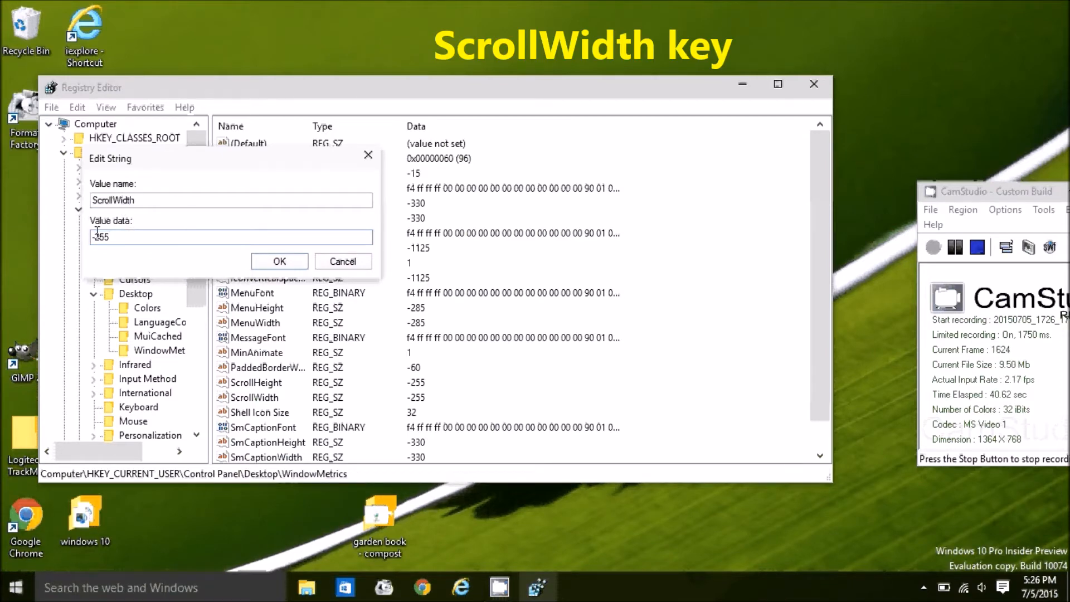
{"action": "double_click", "coordinate": [101, 236]}
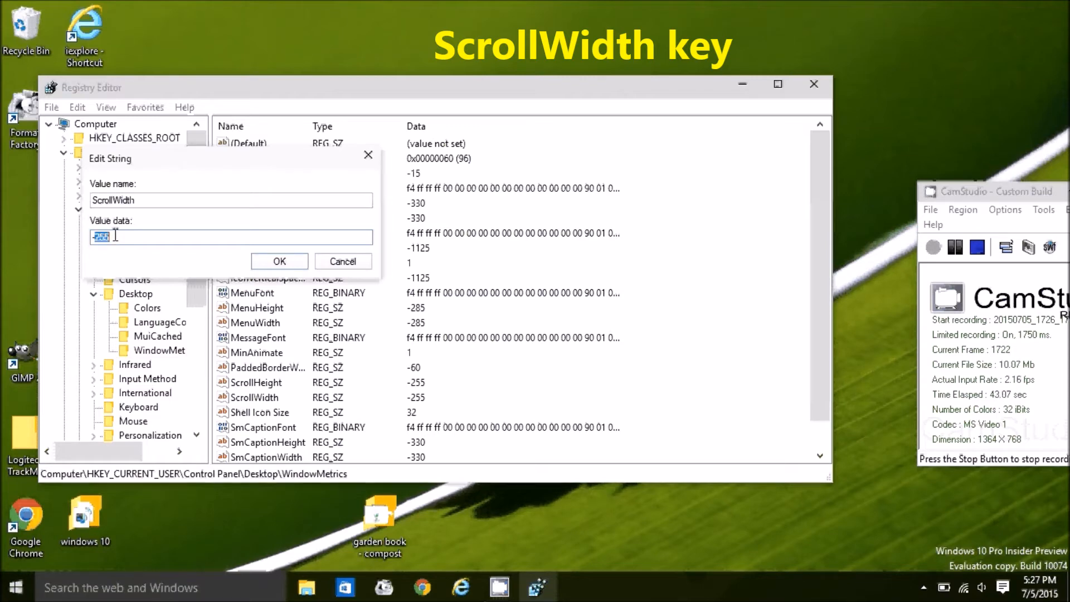
{"action": "type", "text": "-600"}
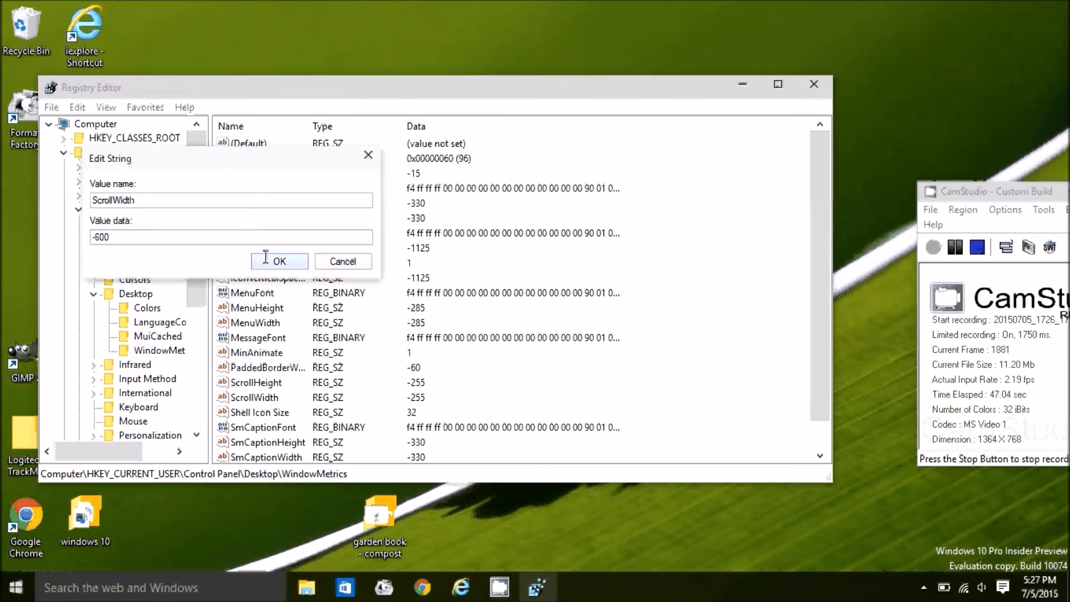
{"action": "left_click", "coordinate": [278, 261]}
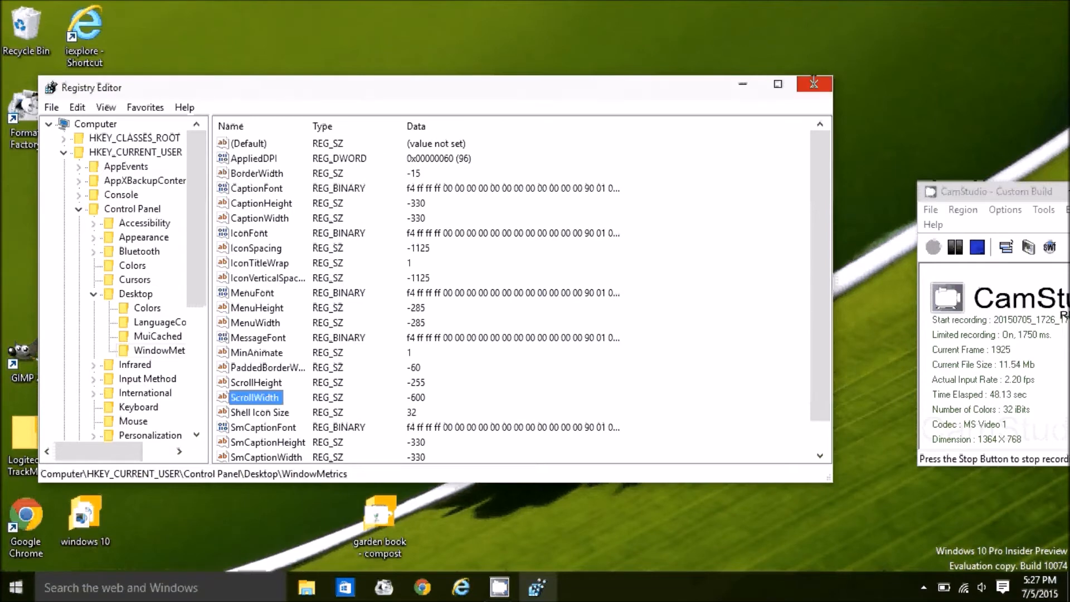
{"action": "left_click", "coordinate": [812, 83]}
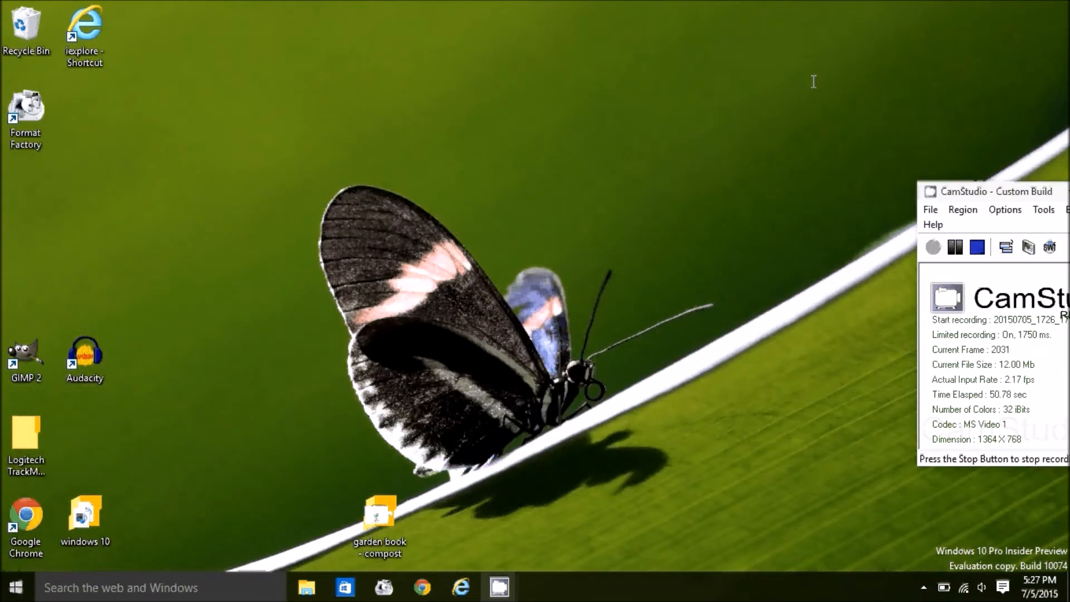
{"action": "left_click", "coordinate": [955, 247]}
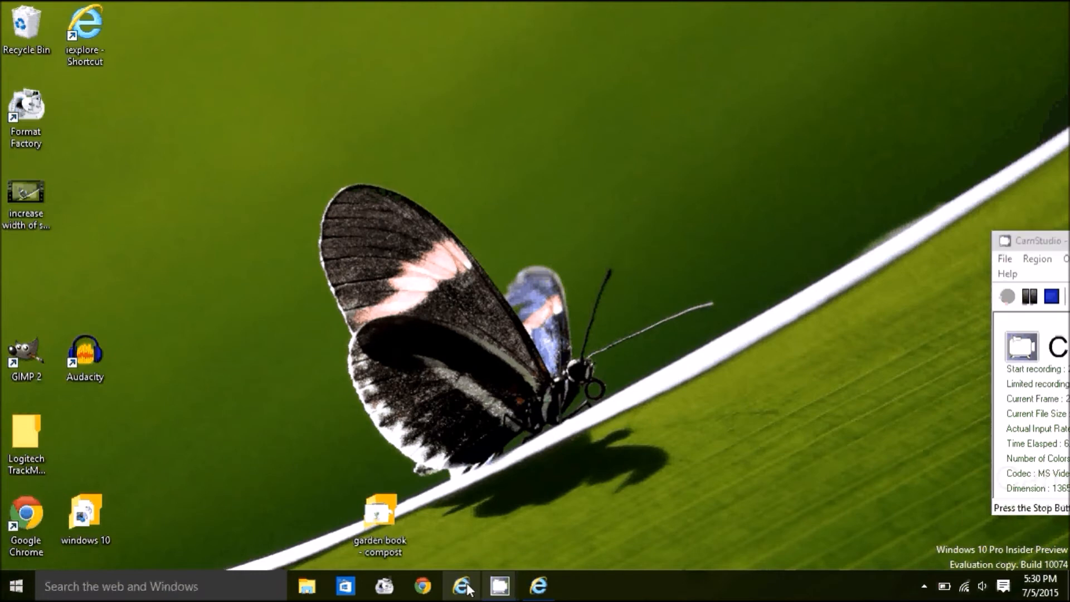
- Load yahoo.com in Internet Explorer and scroll its stories beside the wider scroll bar
{"action": "left_click", "coordinate": [462, 585]}
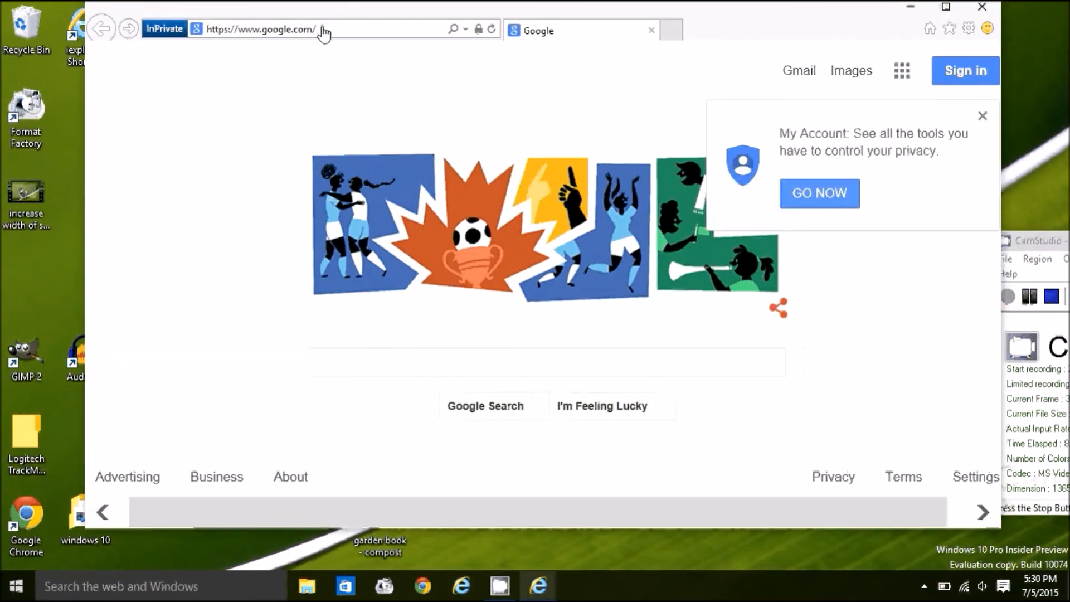
{"action": "type", "text": "yahoo.com"}
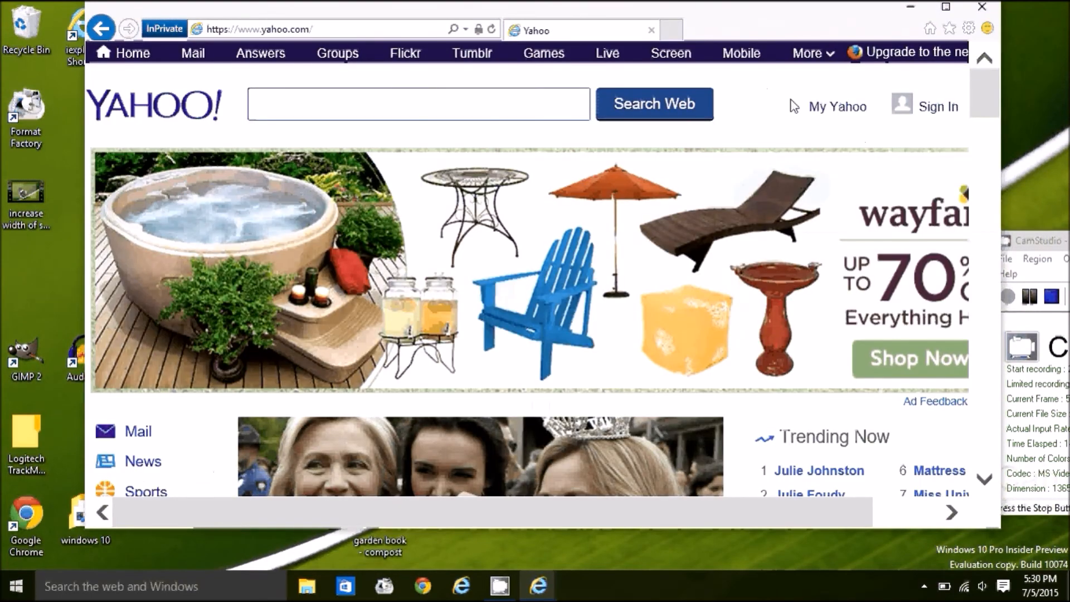
{"action": "scroll", "scroll_direction": "down", "scroll_amount": 3}
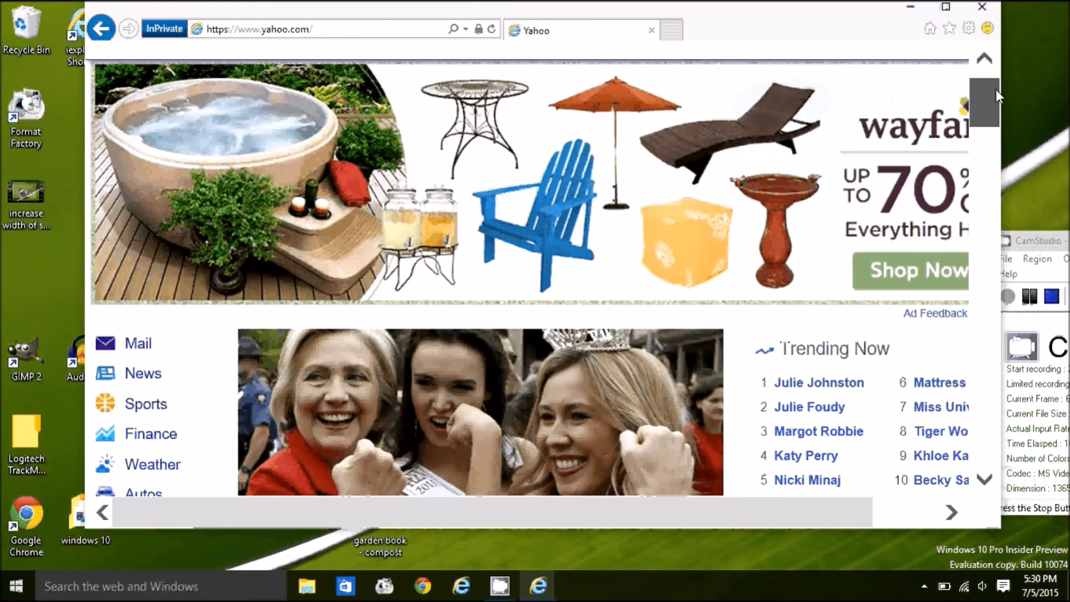
{"action": "scroll", "scroll_direction": "down", "scroll_amount": 3}
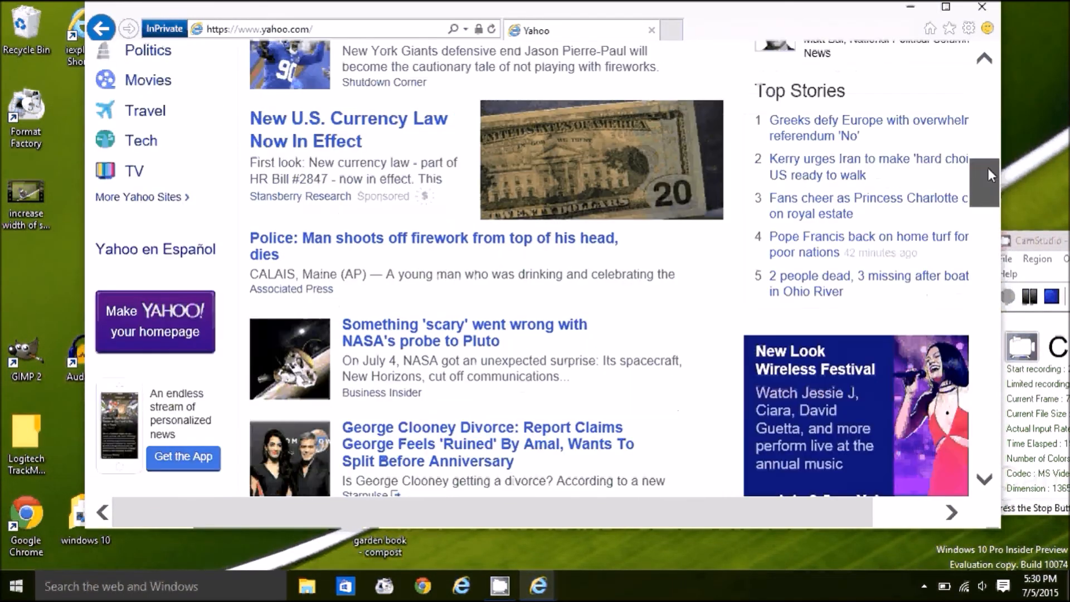
{"action": "scroll", "scroll_direction": "down", "scroll_amount": 3}
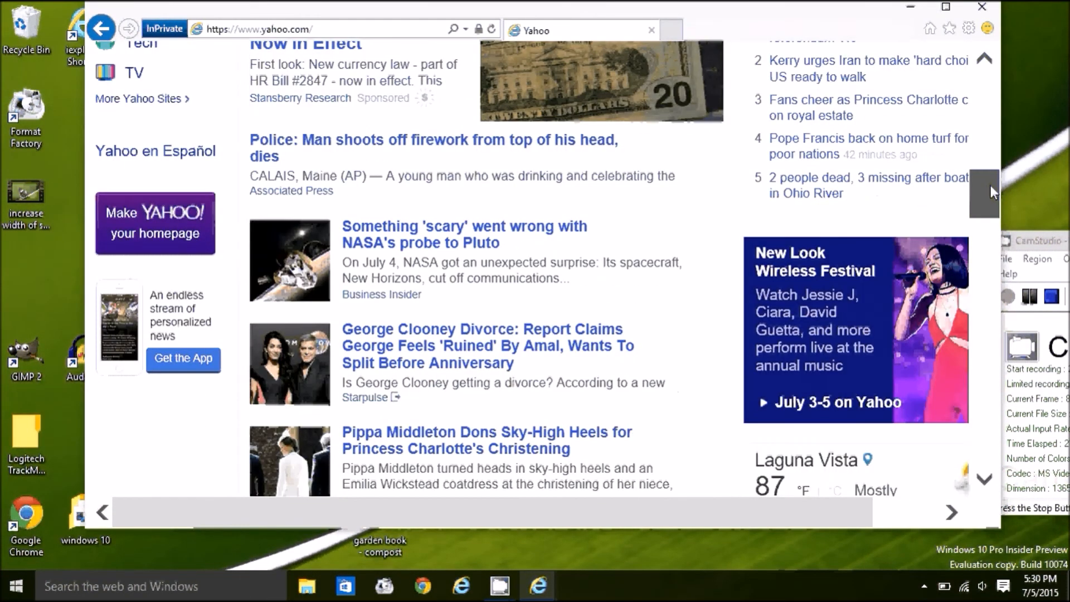